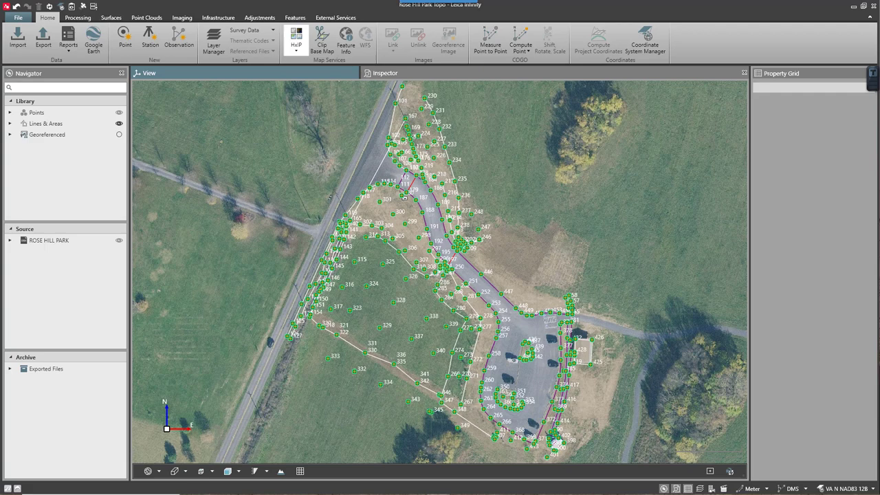
pyautogui.moveTo(79, 66)
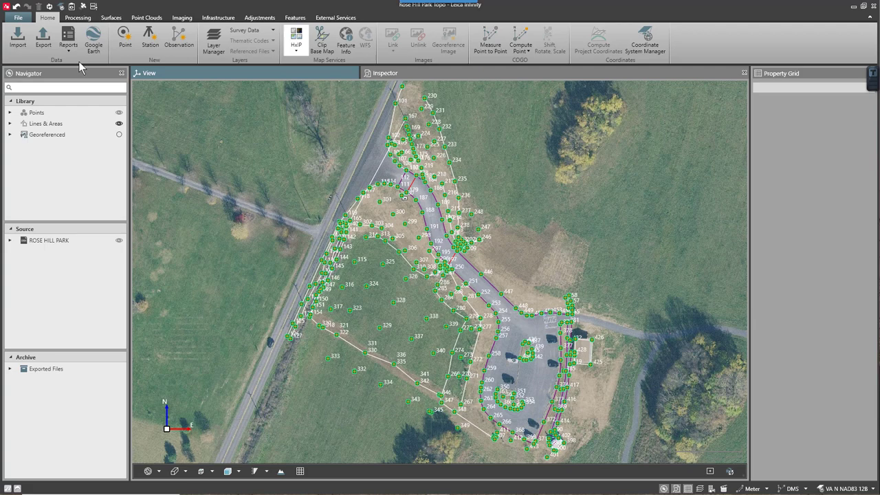
# Step: Open the ASCII export settings and review the existing templates before starting a new one
pyautogui.click(43, 39)
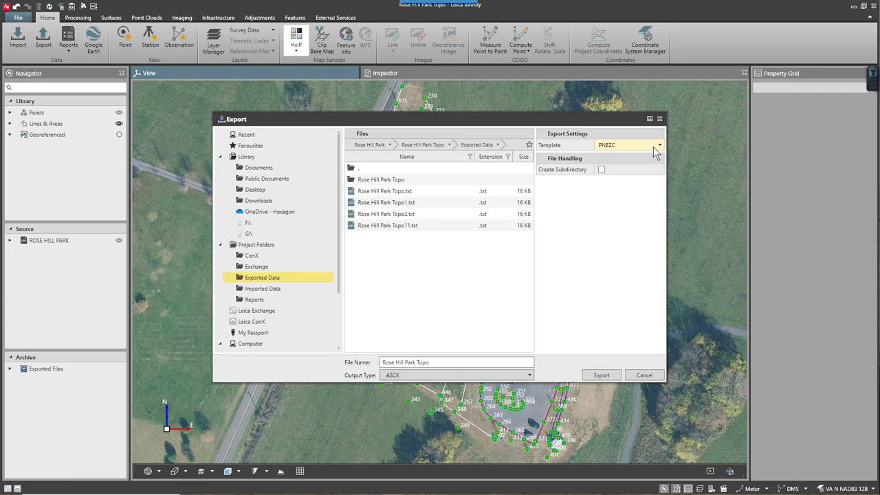
pyautogui.click(658, 145)
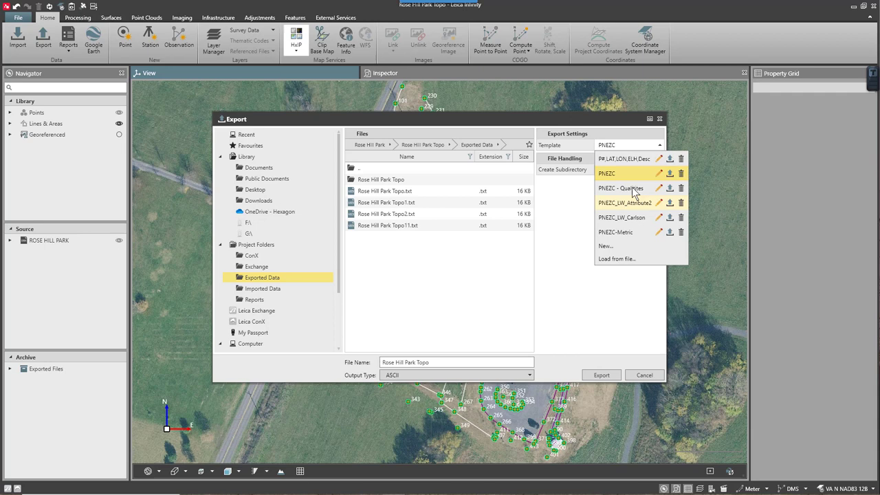
pyautogui.moveTo(670, 173)
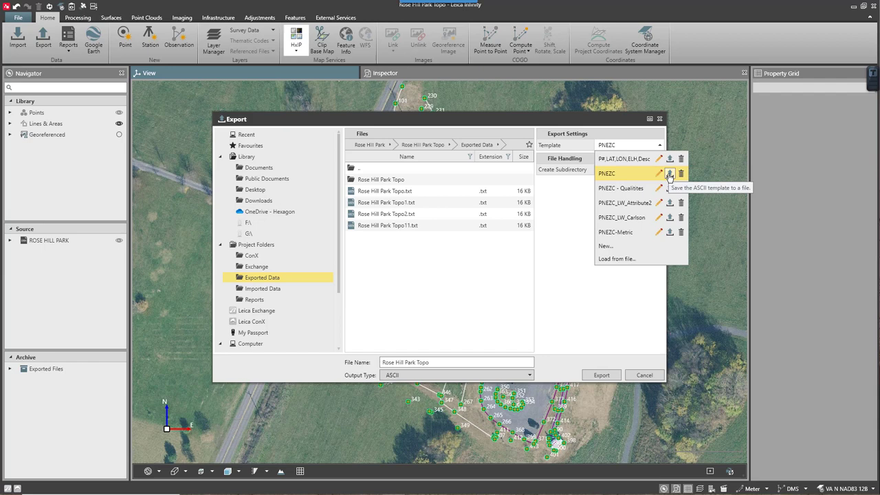
pyautogui.moveTo(670, 178)
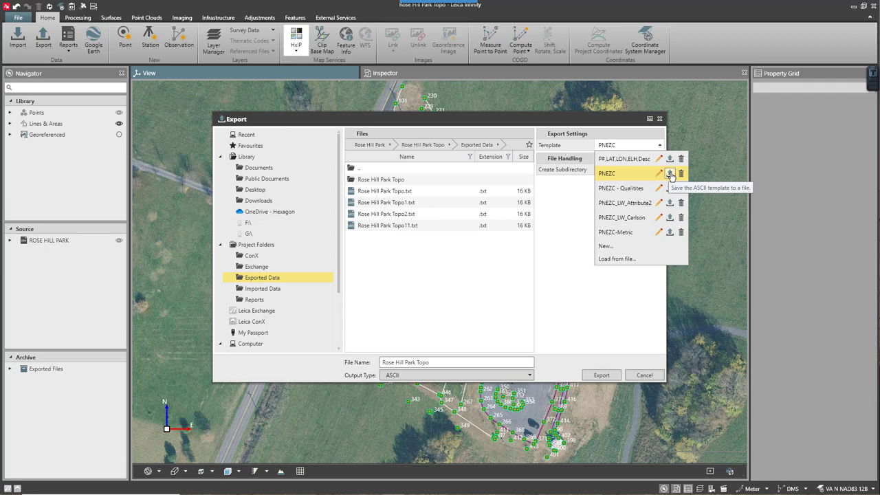
pyautogui.moveTo(616, 275)
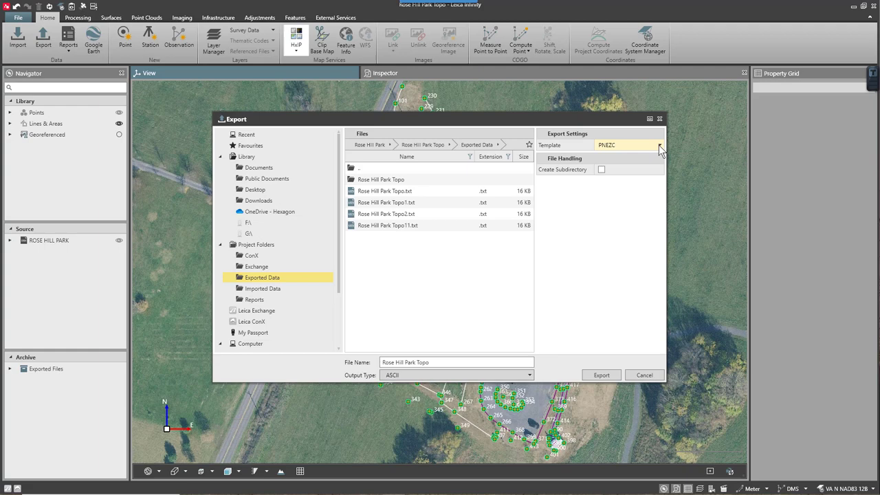
pyautogui.click(659, 145)
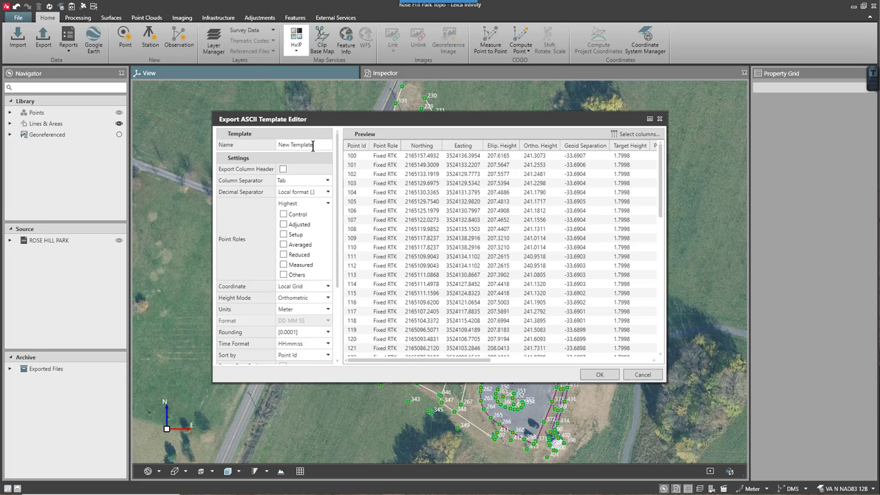
# Step: Name the new template 'PNEZCA - US FT' and choose its export columns
pyautogui.write('PNEZCA - US')
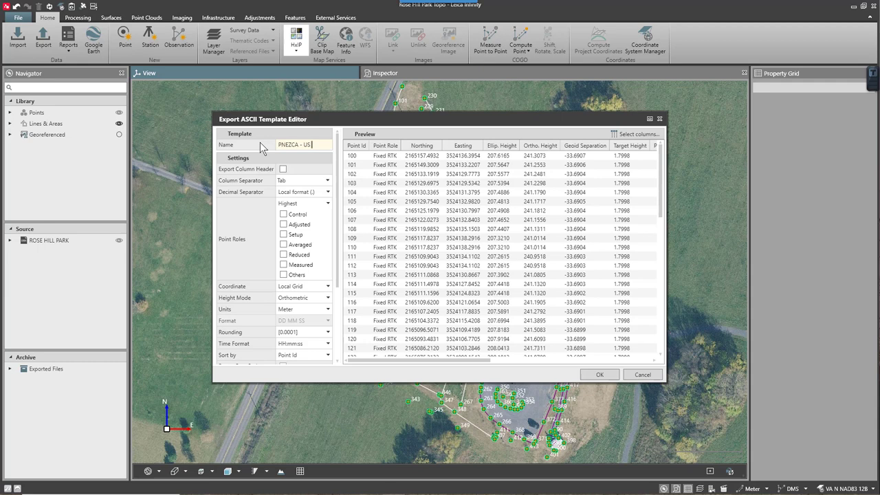
pyautogui.click(636, 133)
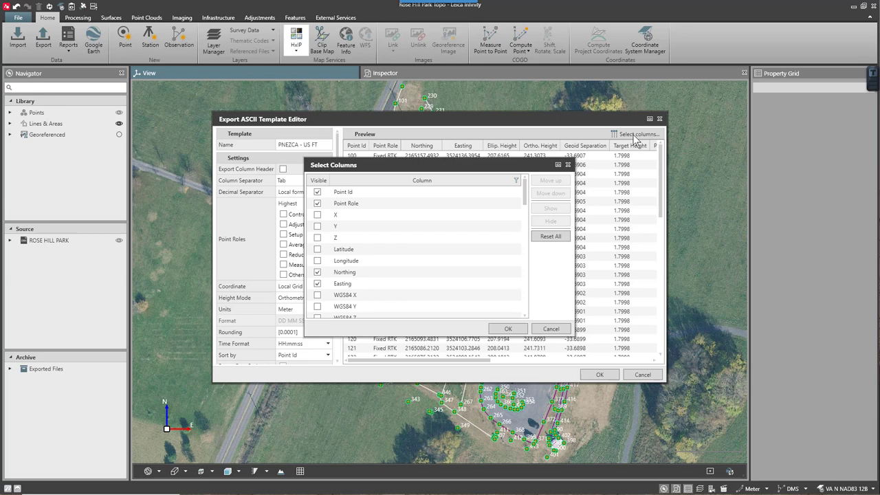
pyautogui.click(346, 203)
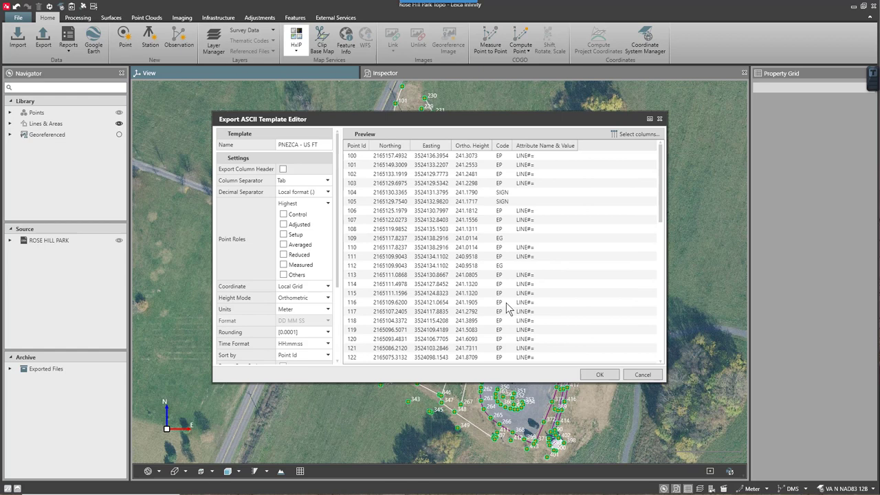
# Step: Show the Column Separator choices for the 'PNEZCA - US FT' template
pyautogui.click(406, 256)
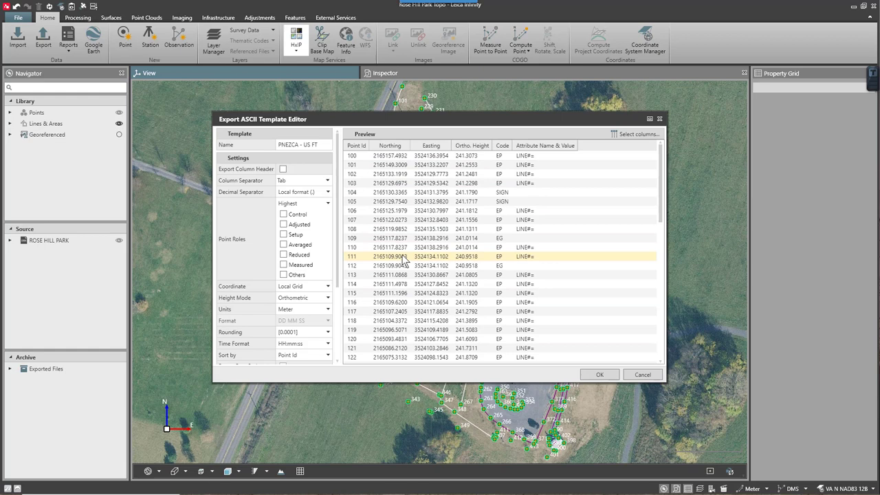
pyautogui.click(328, 180)
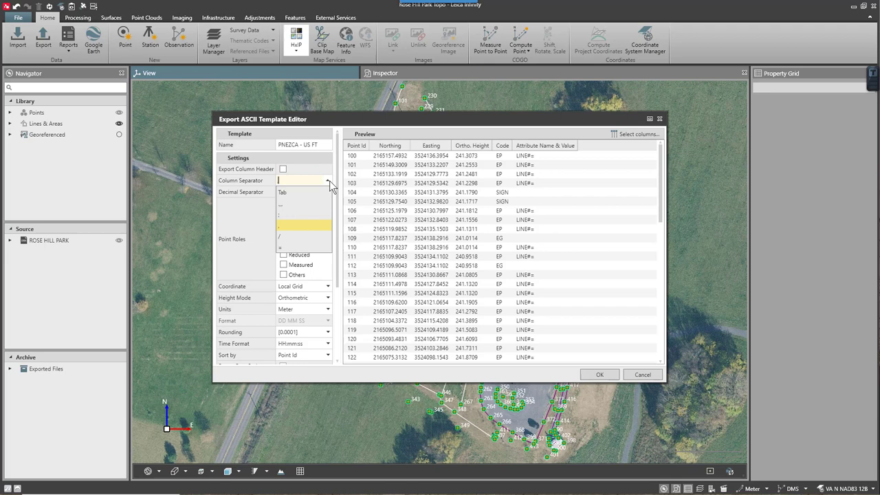
# Step: Use comma separators, US Survey Feet and a .txt extension, then save the template
pyautogui.click(328, 180)
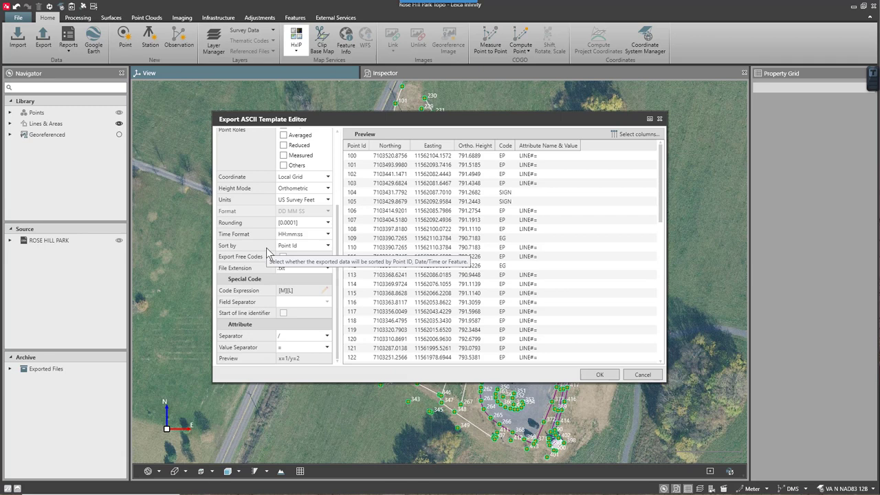
pyautogui.click(328, 311)
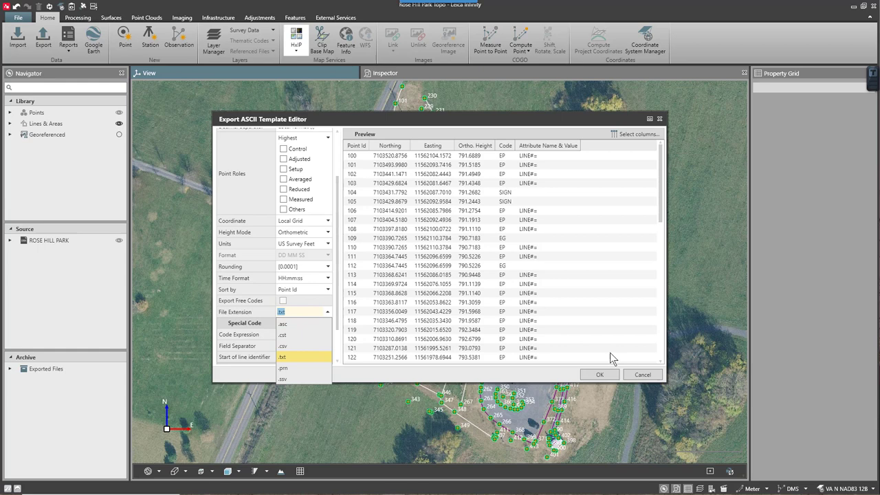
pyautogui.click(598, 374)
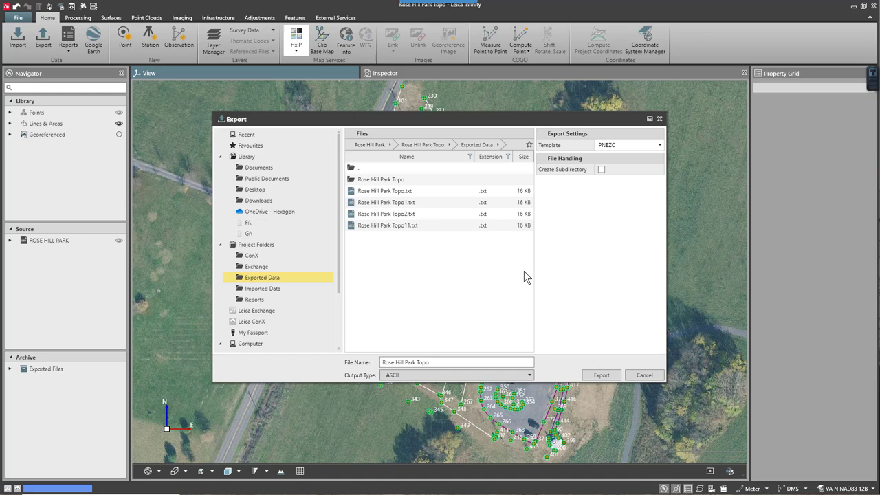